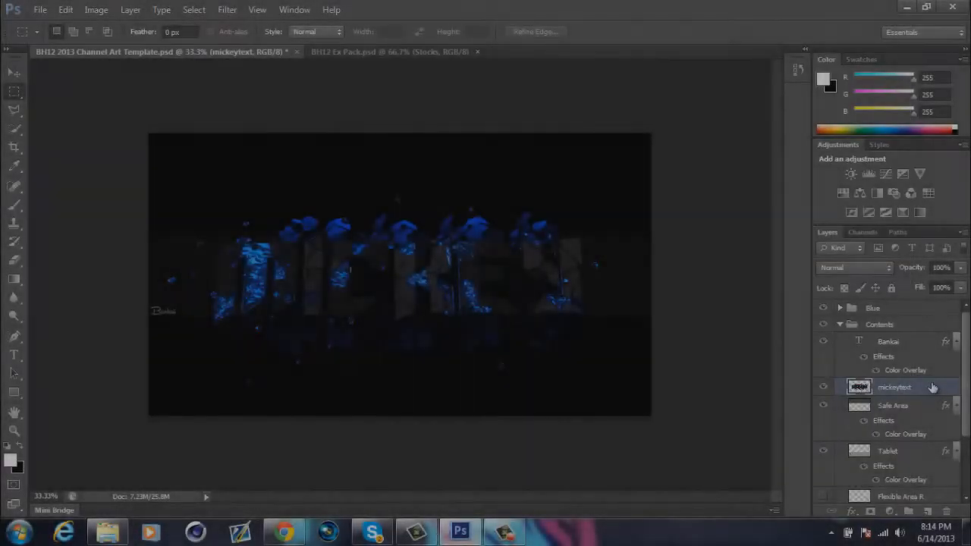
# Step: Duplicate mickeytext with a Glowing Edges filter at Linear Dodge 40%, then show the BH12 Ex Pack document
pyautogui.press('Ctrl+J')
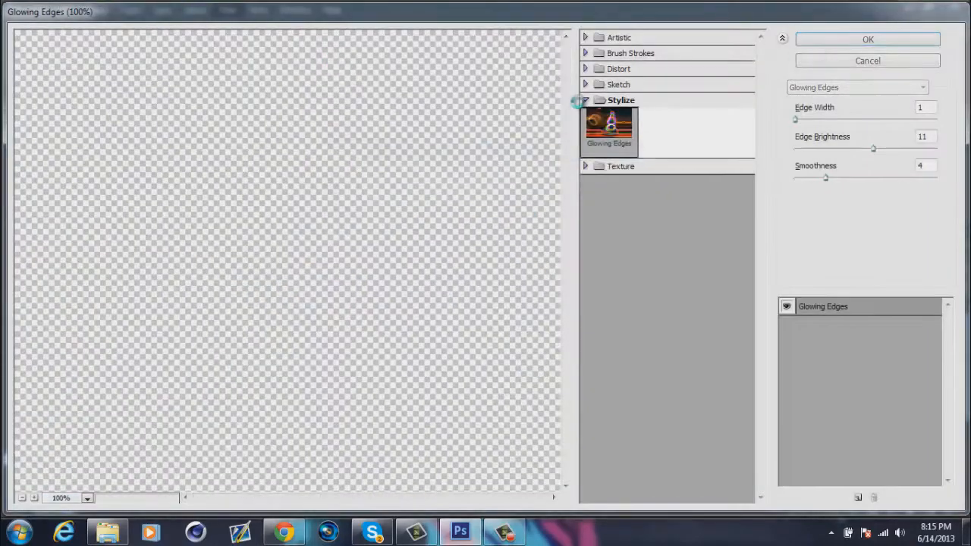
pyautogui.click(868, 39)
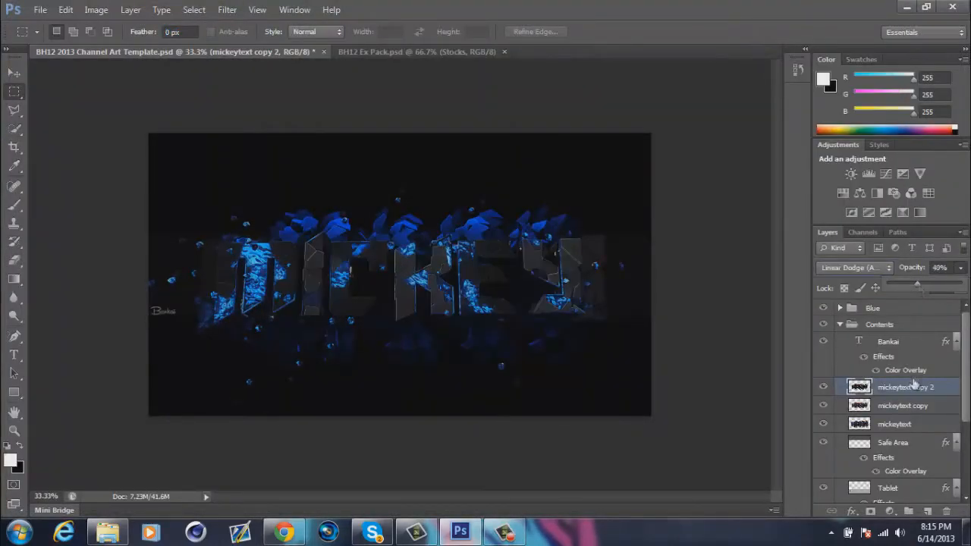
pyautogui.click(416, 51)
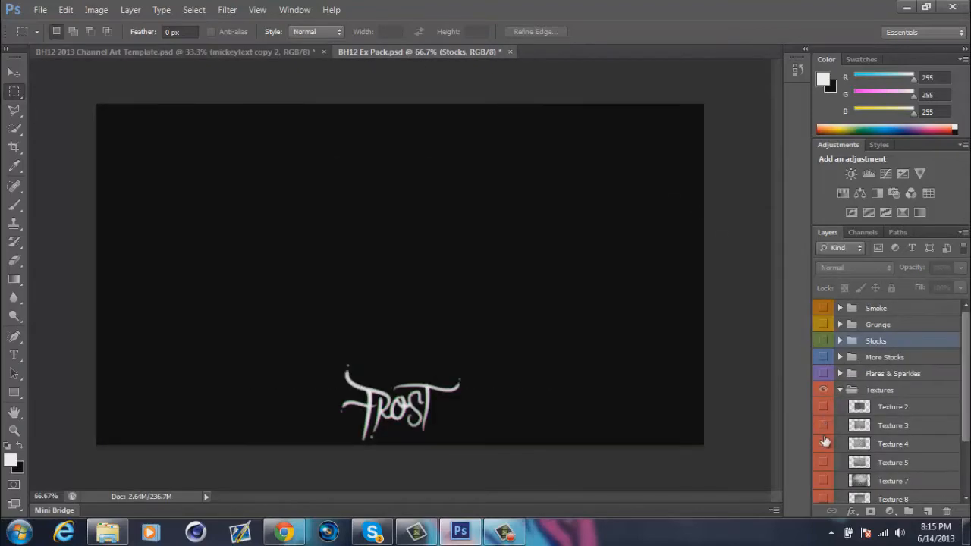
# Step: Add Texture 7 and Texture 4 as Overlay layers and paint white highlights over the lettering
pyautogui.click(893, 424)
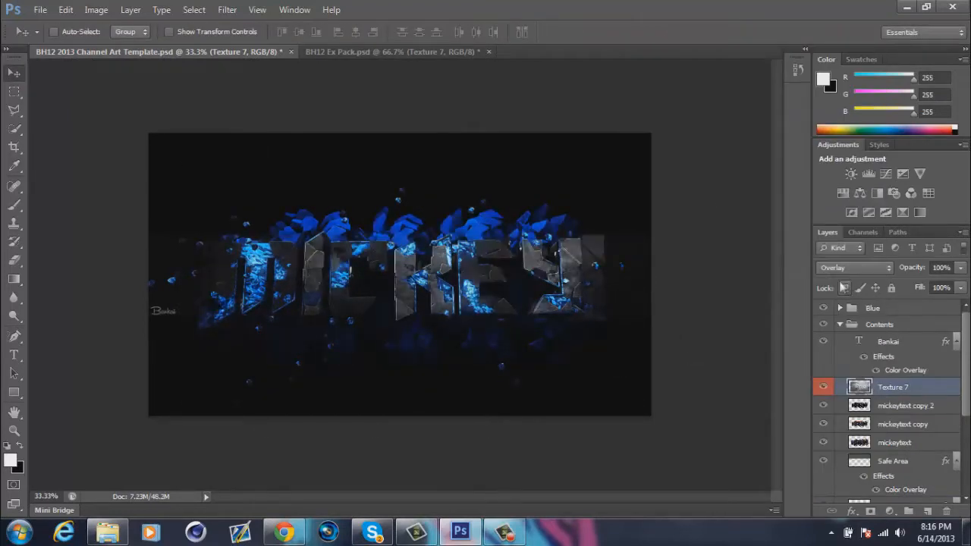
pyautogui.click(394, 52)
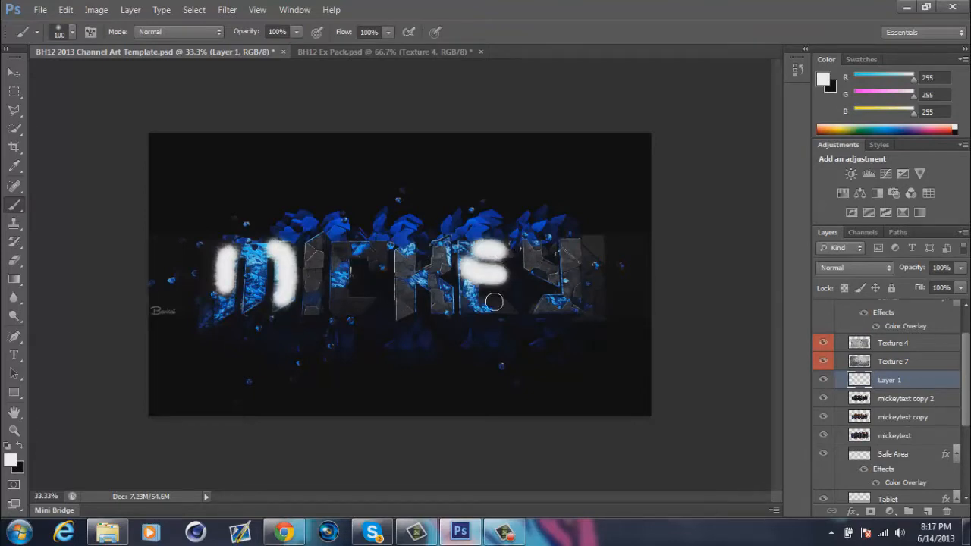
pyautogui.moveTo(493, 302); pyautogui.dragTo(319, 244)
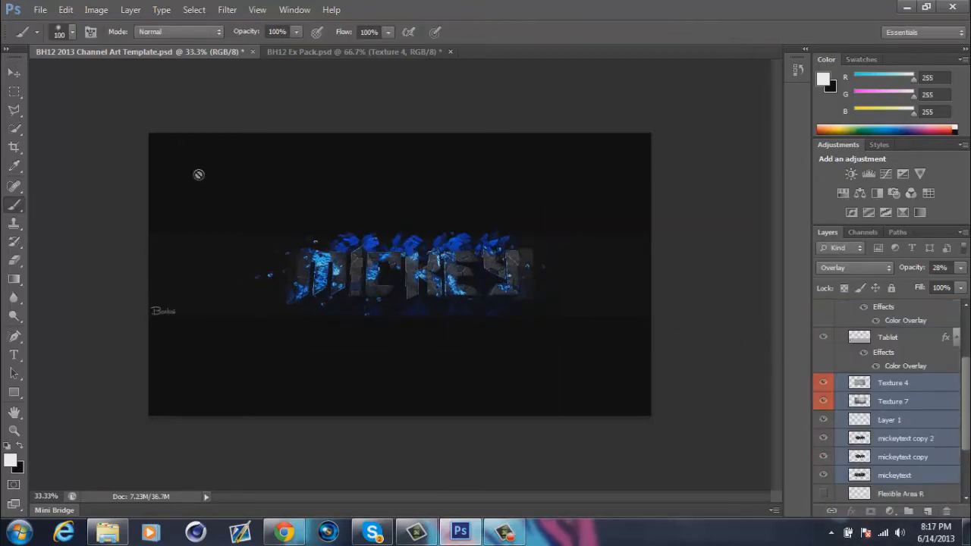
# Step: Place Grunge 1 and several duplicates below the mickeytext layers as a dark band
pyautogui.click(13, 73)
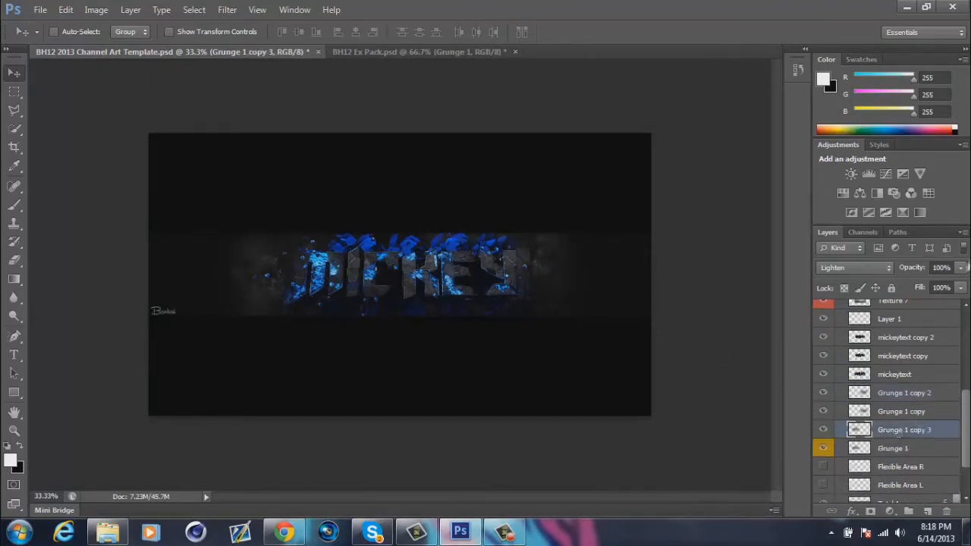
pyautogui.click(904, 391)
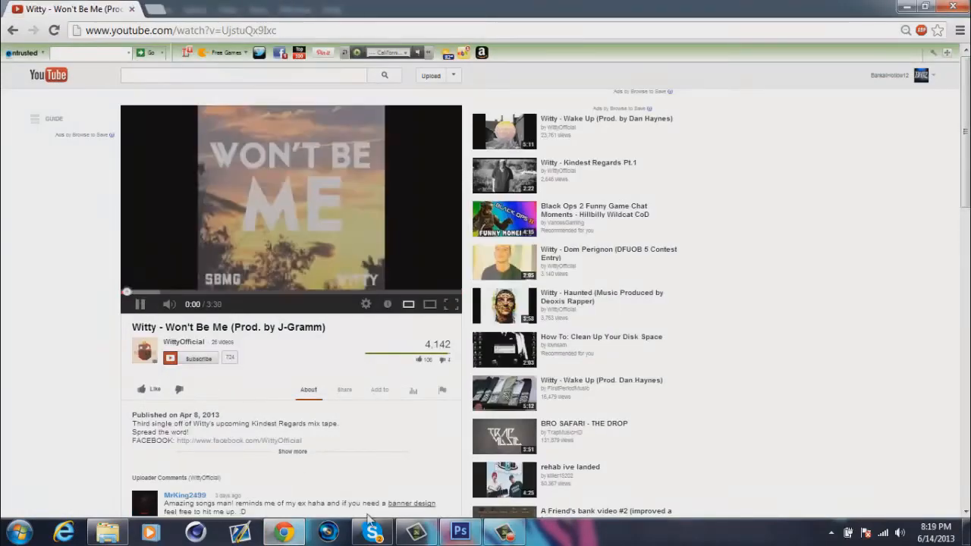
# Step: Start the Witty - Won't Be Me video playing on YouTube
pyautogui.click(460, 531)
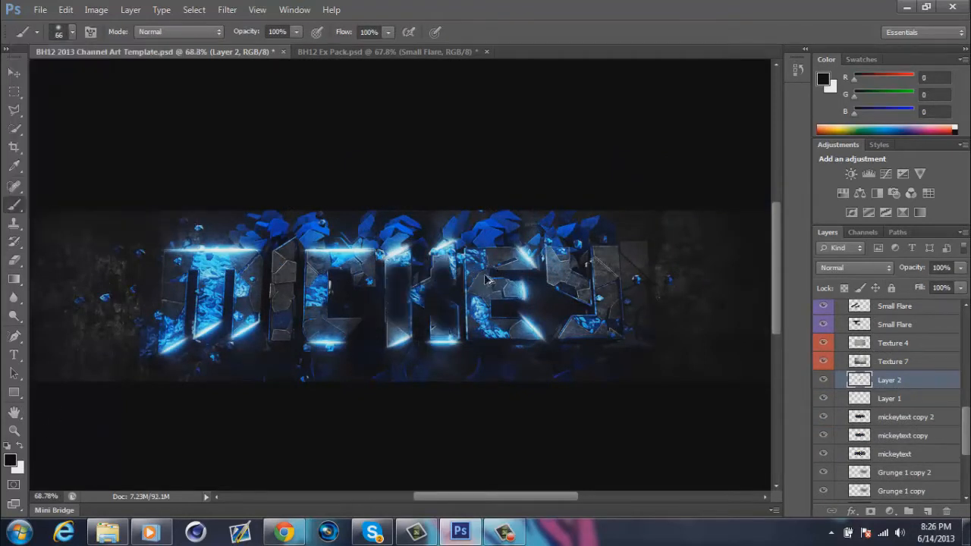
# Step: Set Layer 2 to Overlay at lower opacity and move Small Flare and Sparkle layers onto the banner
pyautogui.click(437, 295)
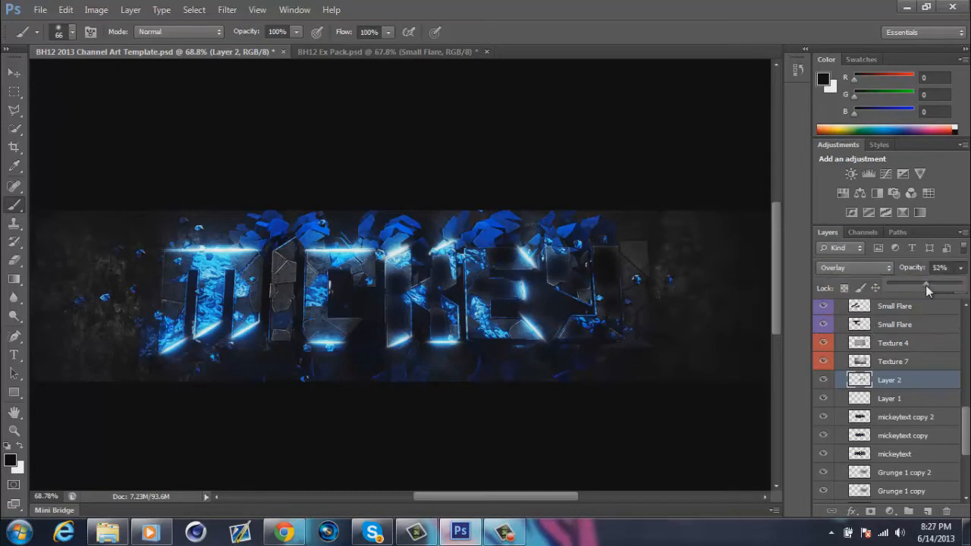
pyautogui.click(391, 51)
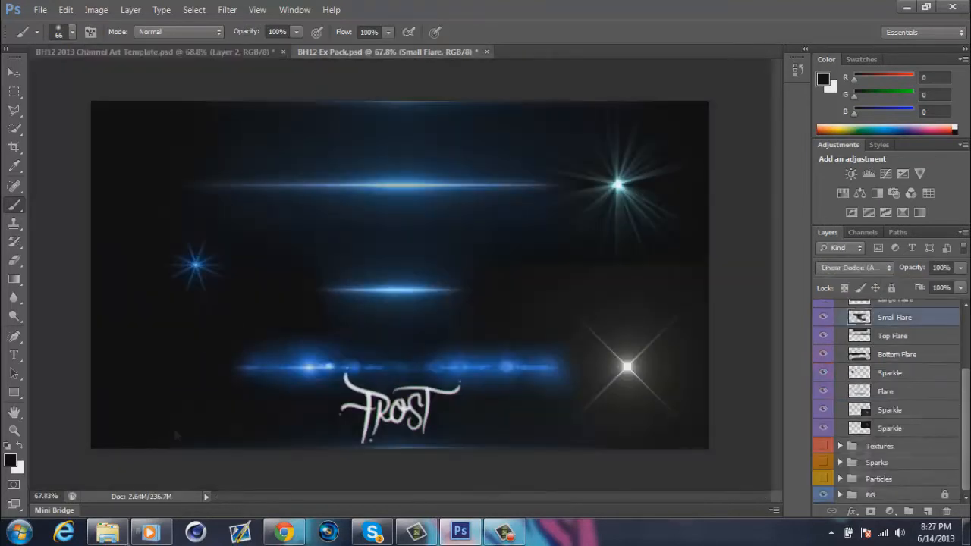
pyautogui.click(13, 73)
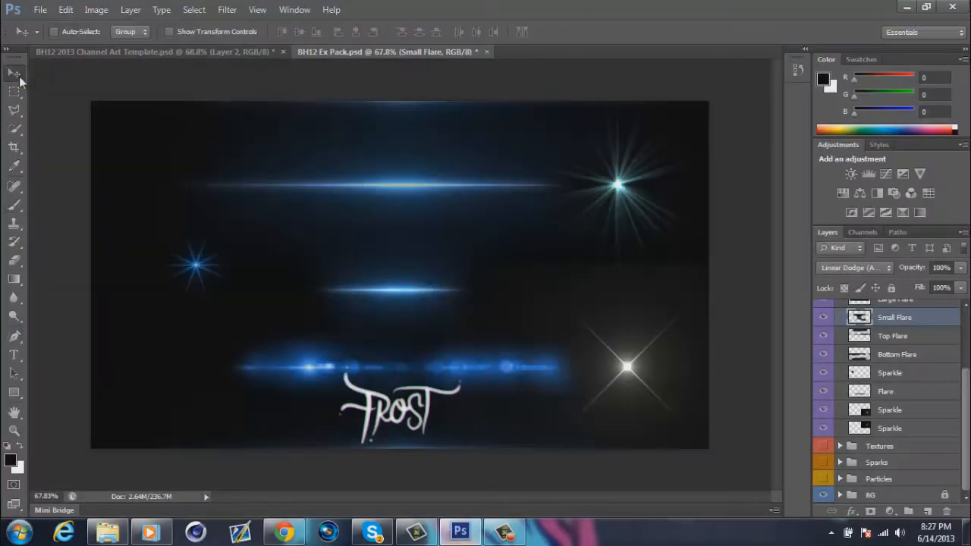
pyautogui.click(155, 52)
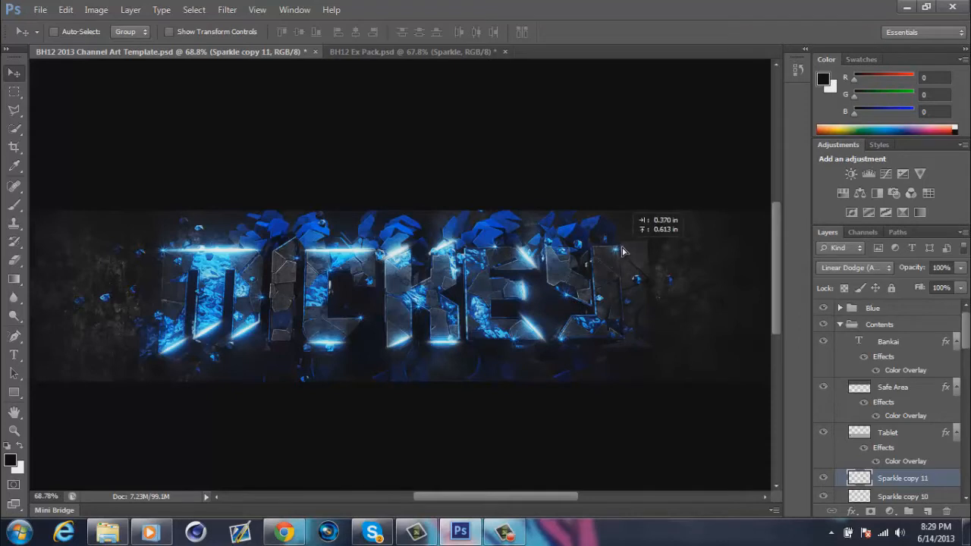
# Step: Free Transform the Small Flare layer into a diagonal streak across the text, then show the Smoke group
pyautogui.click(409, 52)
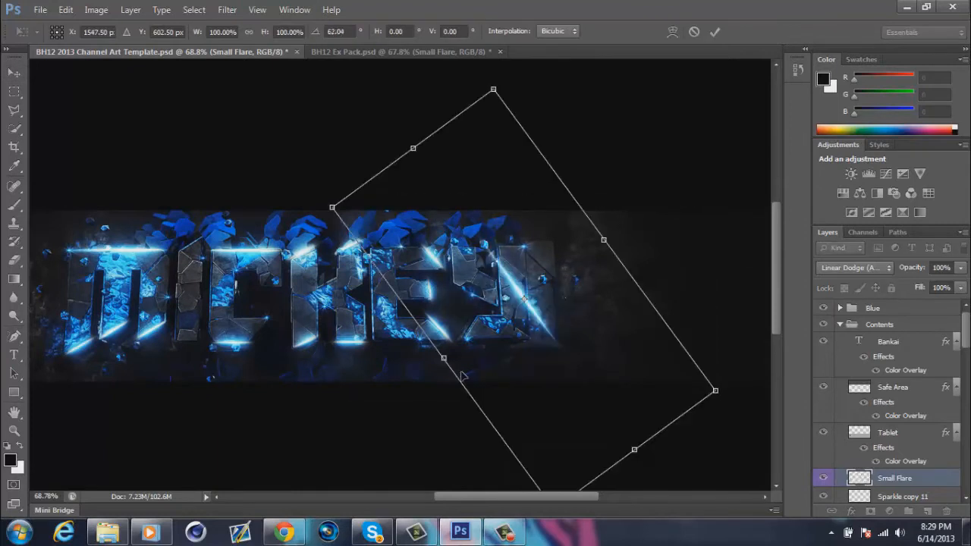
pyautogui.moveTo(463, 376); pyautogui.dragTo(550, 343)
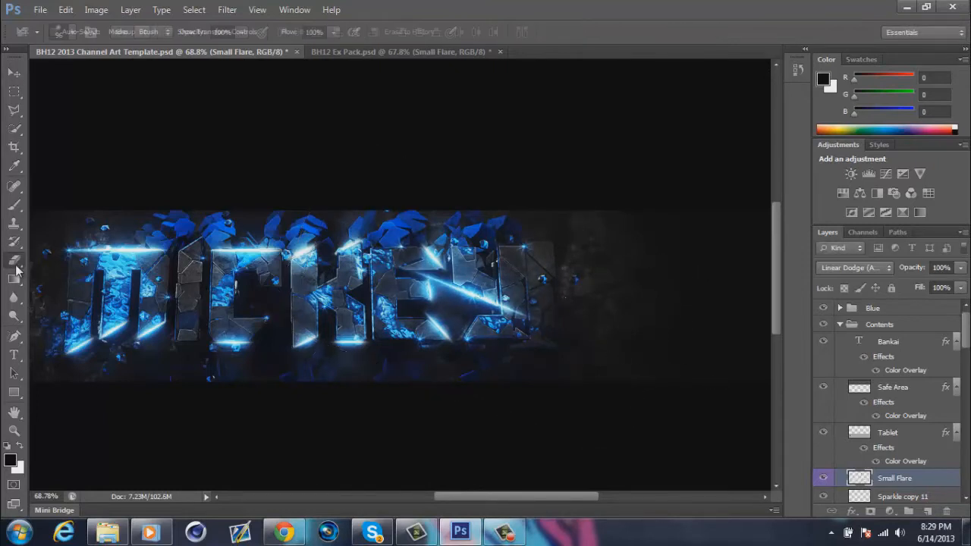
pyautogui.click(13, 72)
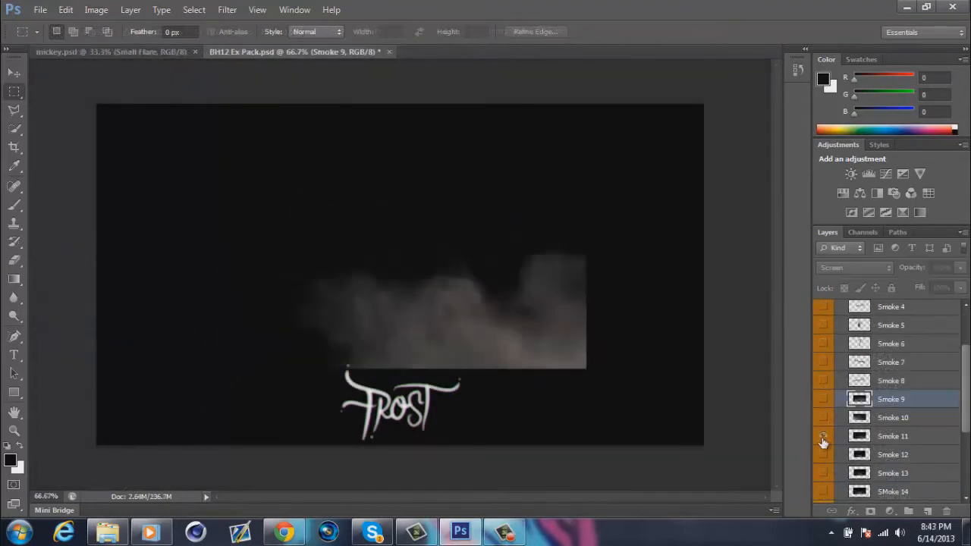
# Step: Bring in Smoke 13, erase its edges softly, and add Brain Texture plus a 65% opacity copy behind the text
pyautogui.click(195, 9)
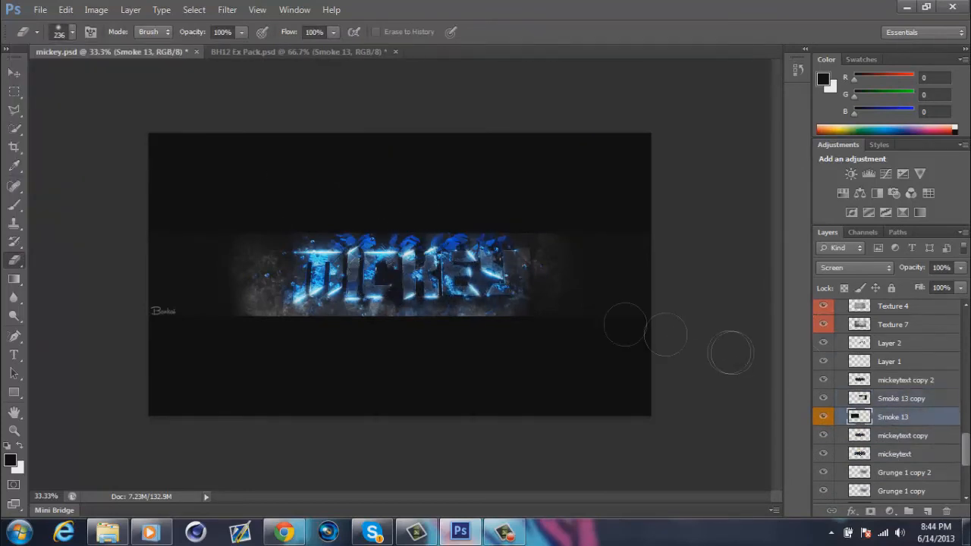
pyautogui.click(295, 52)
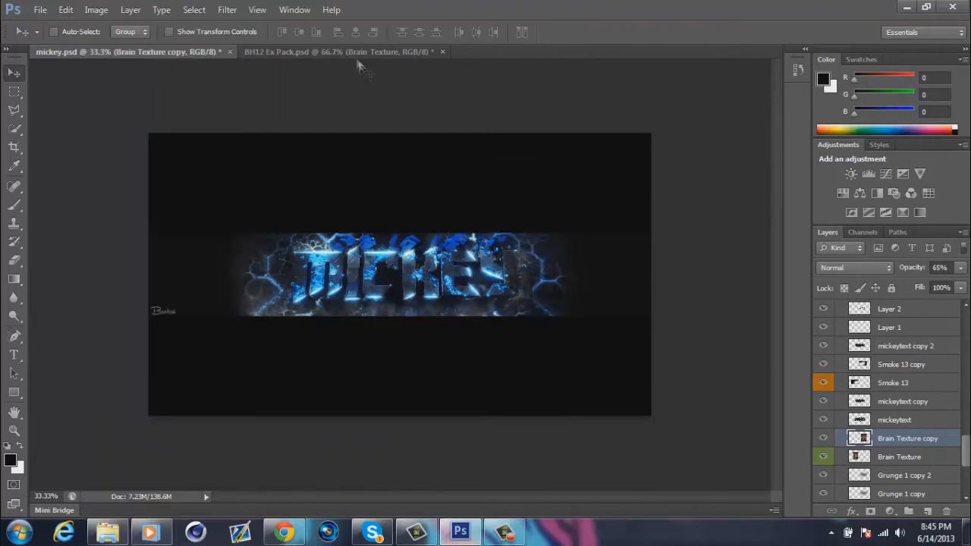
# Step: Add Tech texture copies and Spark layers from the pack into the banner
pyautogui.click(341, 52)
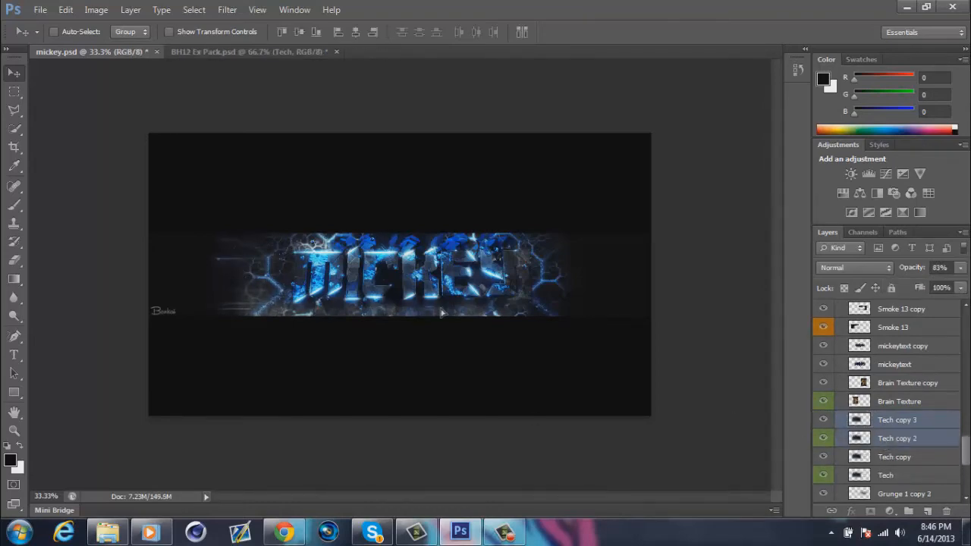
pyautogui.click(251, 52)
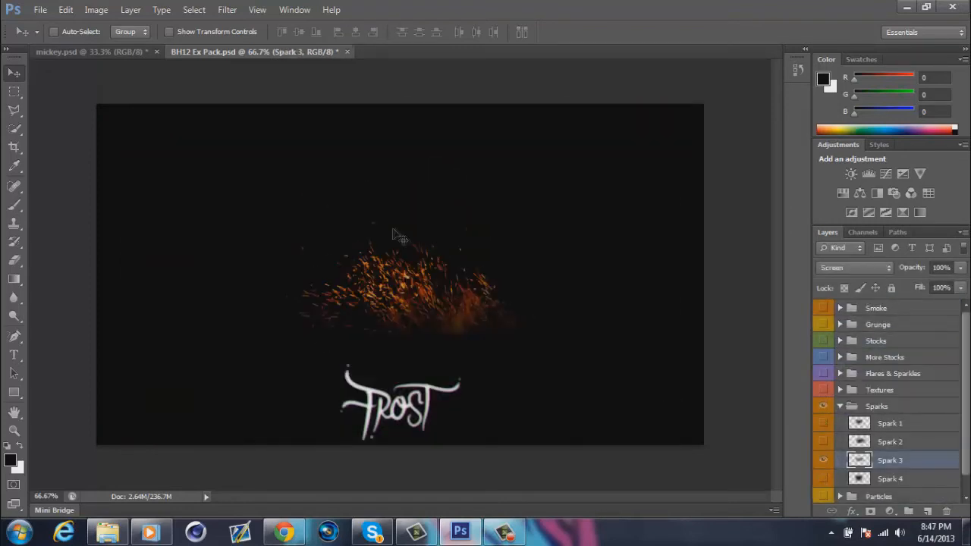
pyautogui.click(91, 51)
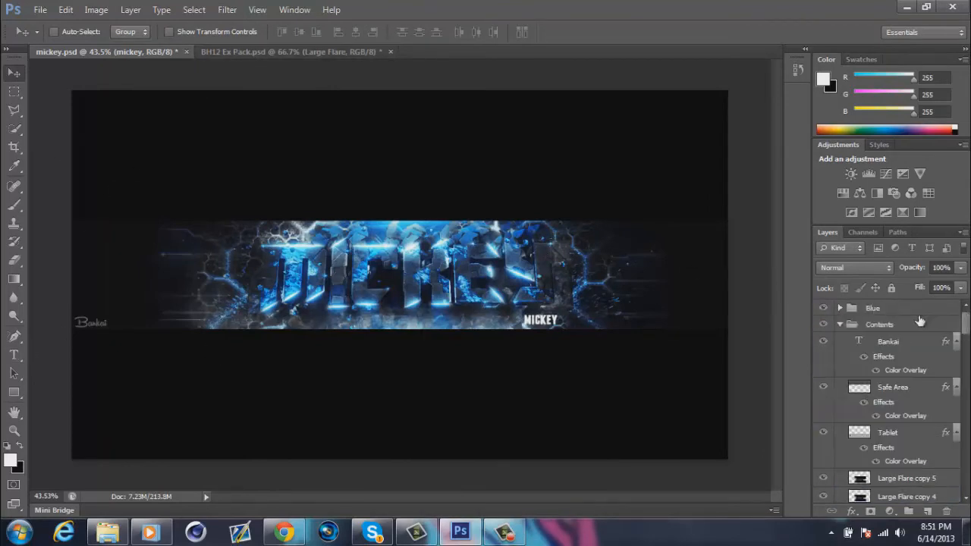
# Step: Add the small MICKEY caption and create a Gradient Map adjustment layer
pyautogui.click(150, 531)
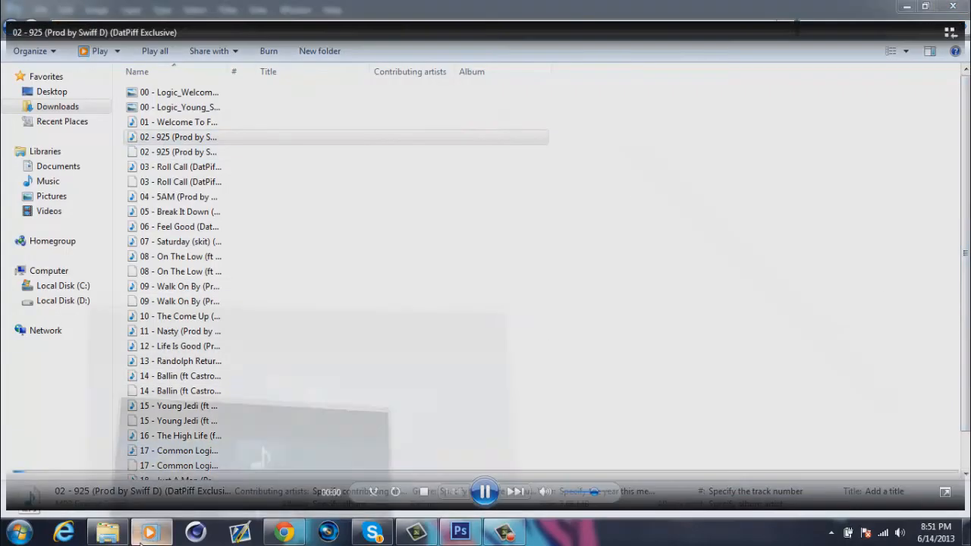
pyautogui.click(458, 531)
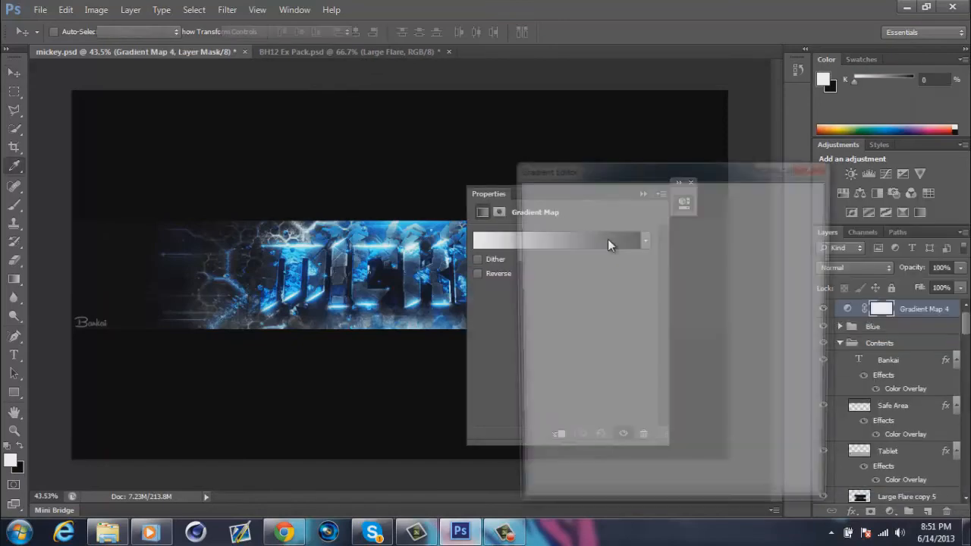
# Step: Set the Gradient Map to red-blue, add Overlay Layer 4 at 31%, and bring in the City texture
pyautogui.click(478, 273)
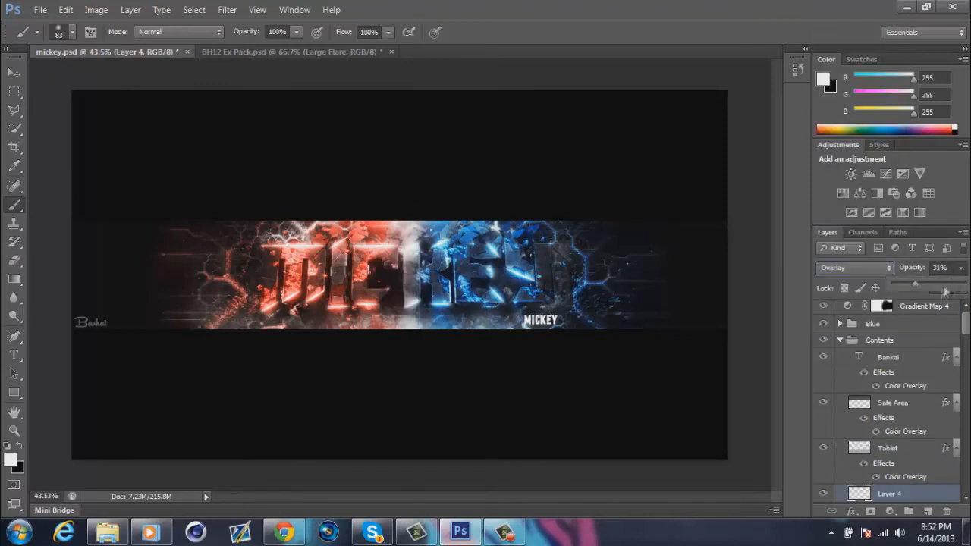
pyautogui.click(291, 51)
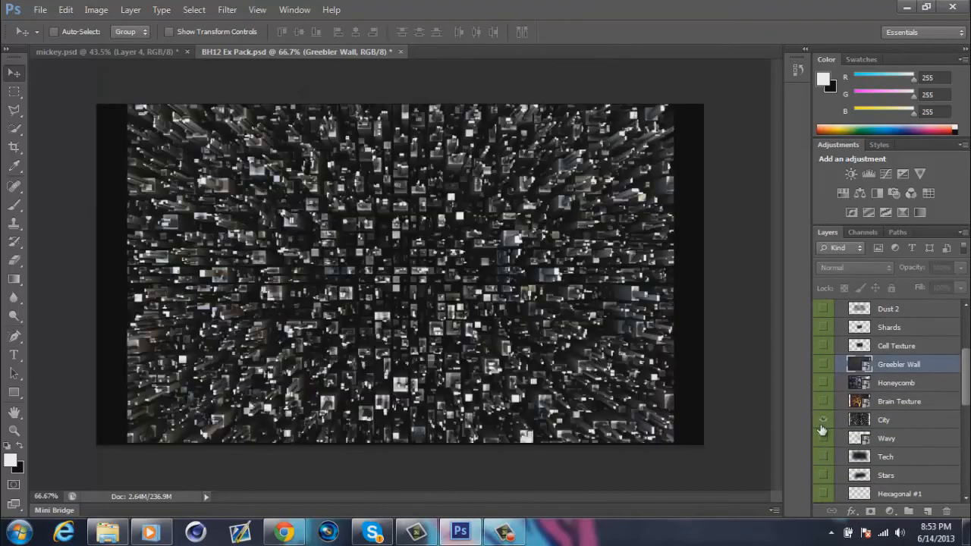
pyautogui.click(99, 52)
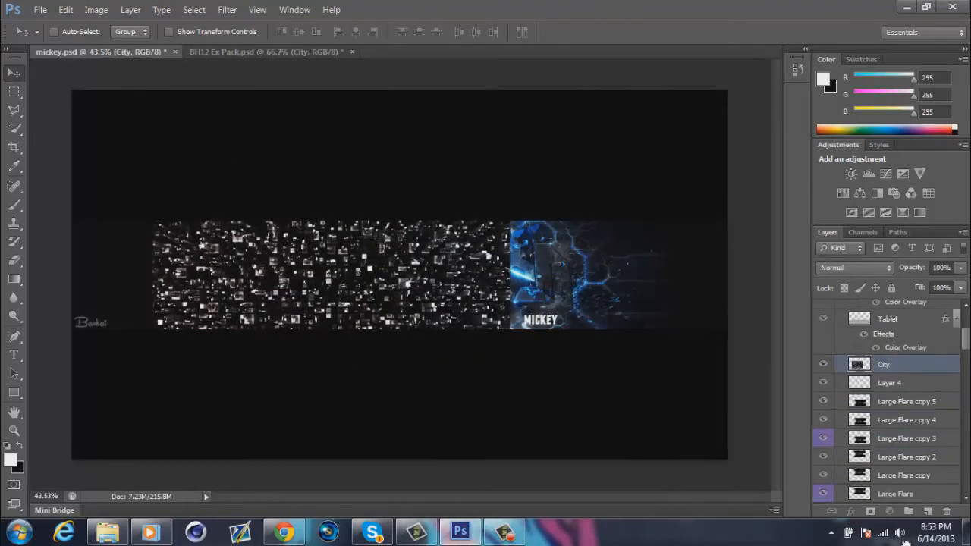